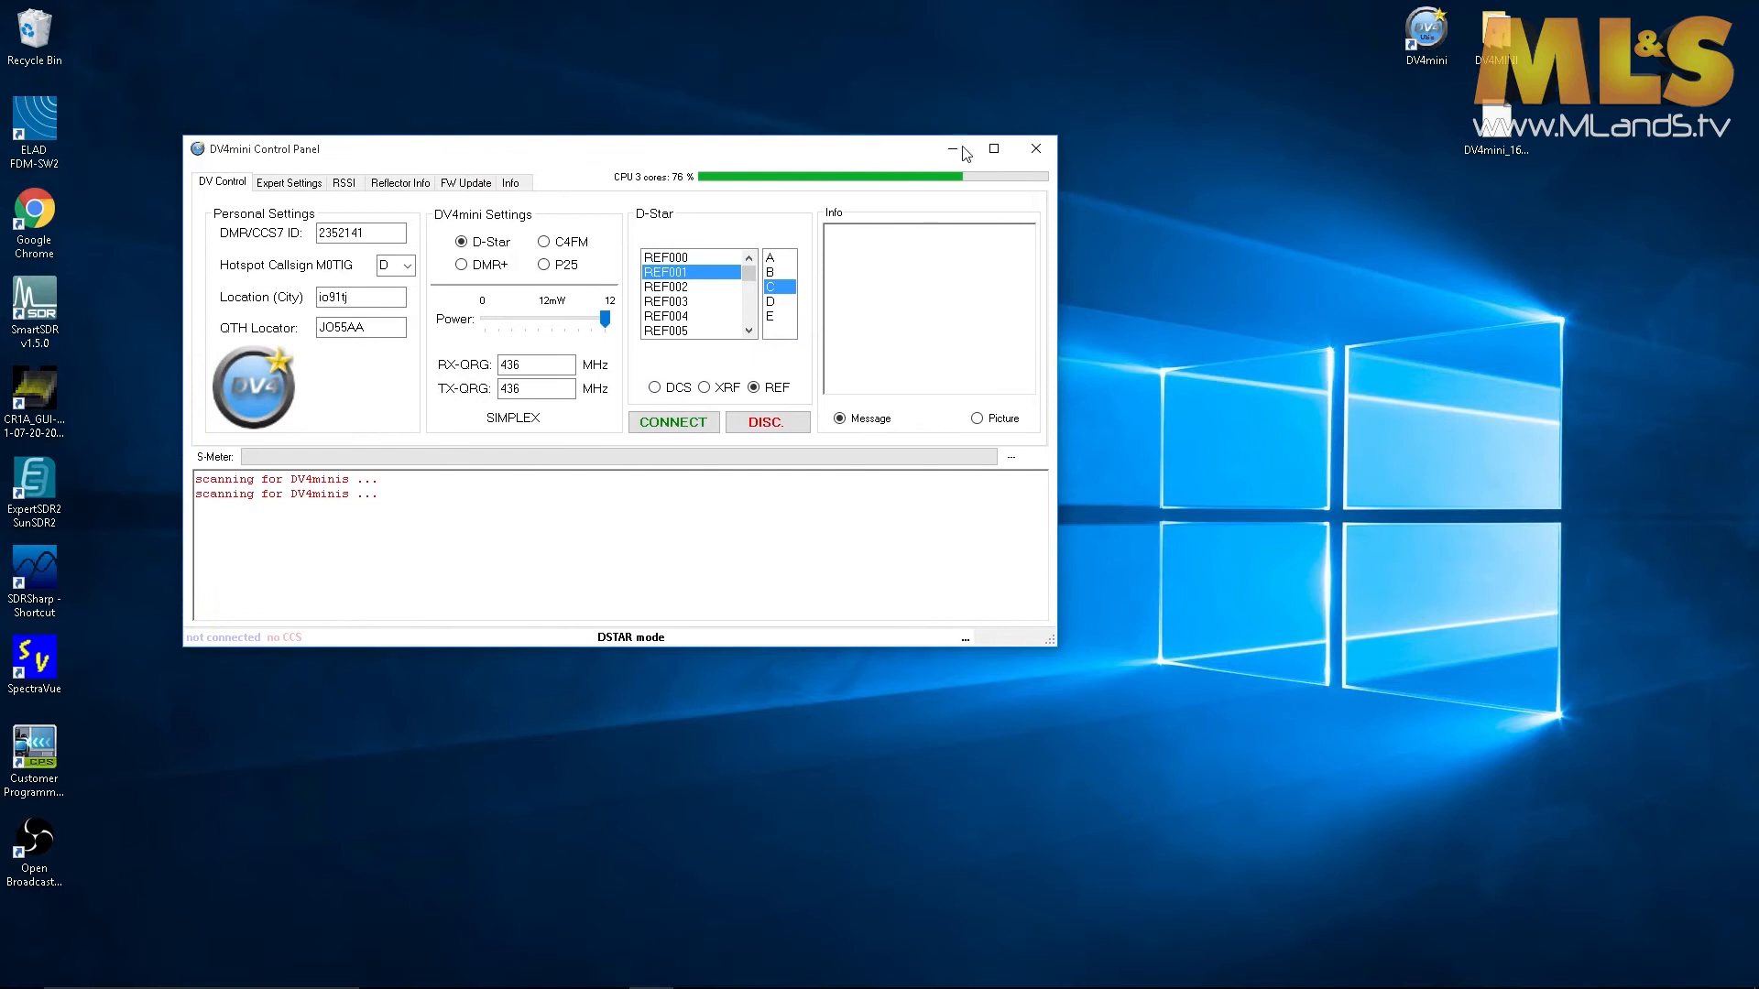
# - Maximize the control panel and connect the dongle in D-Star mode to reflector REF001 module C
pyautogui.click(993, 146)
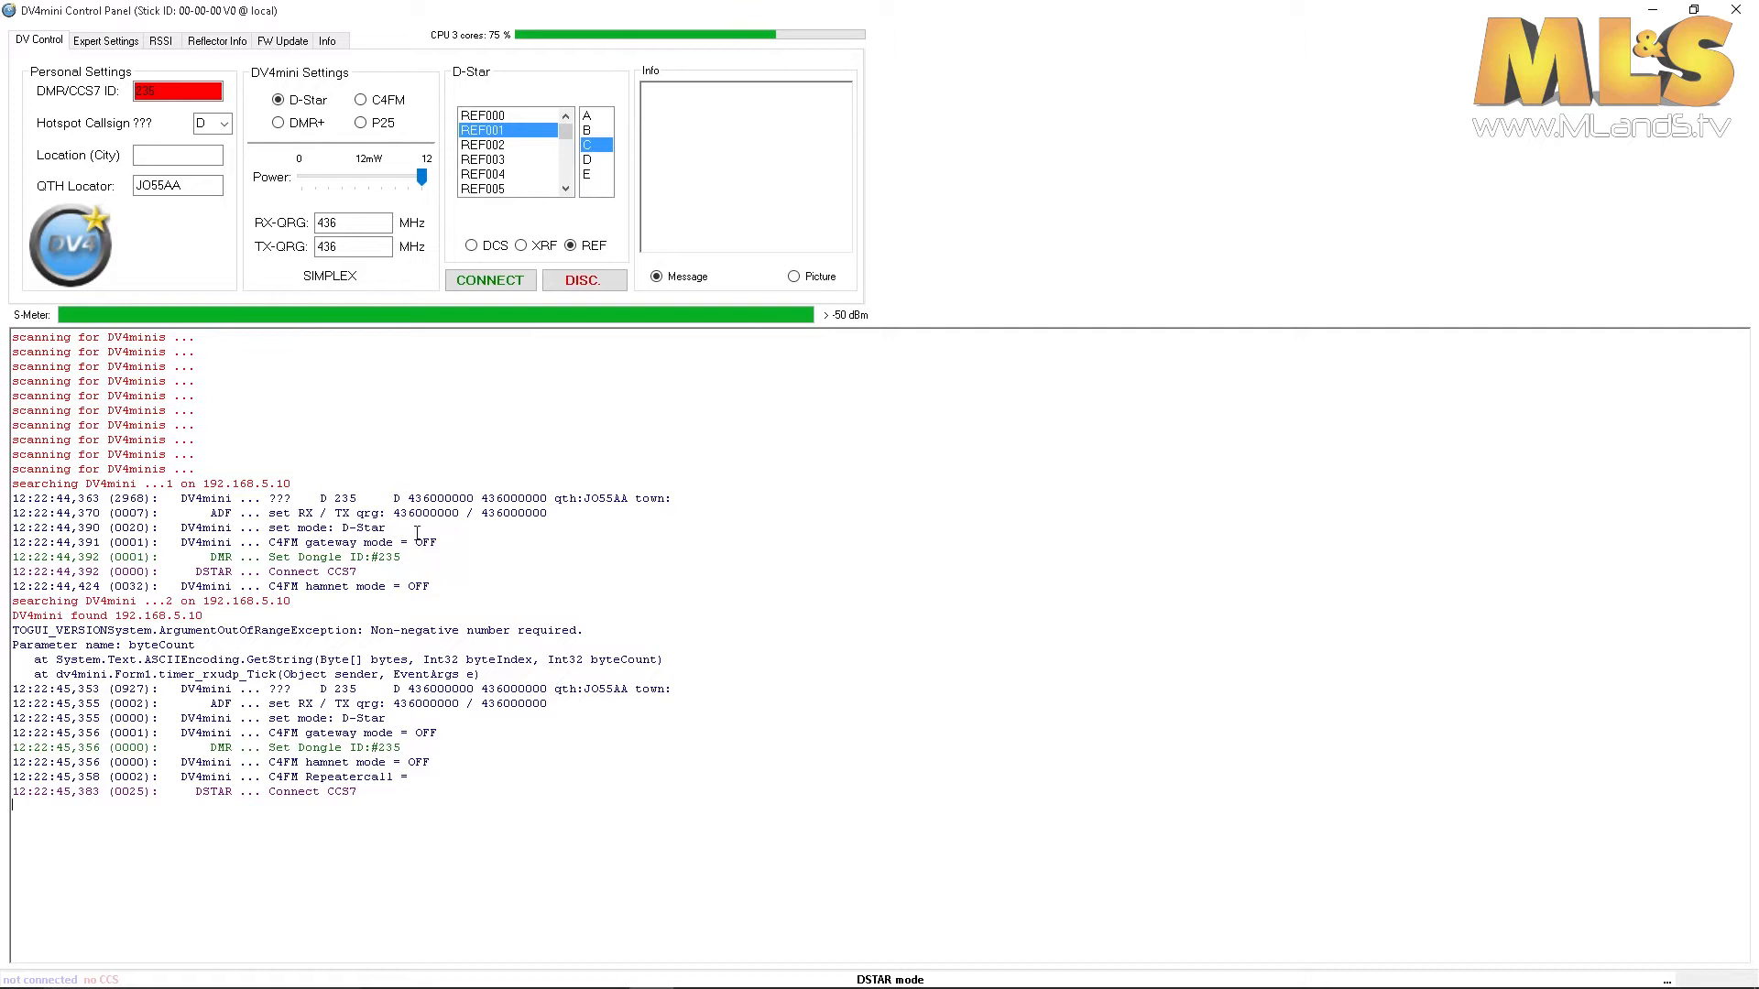
pyautogui.moveTo(268, 108)
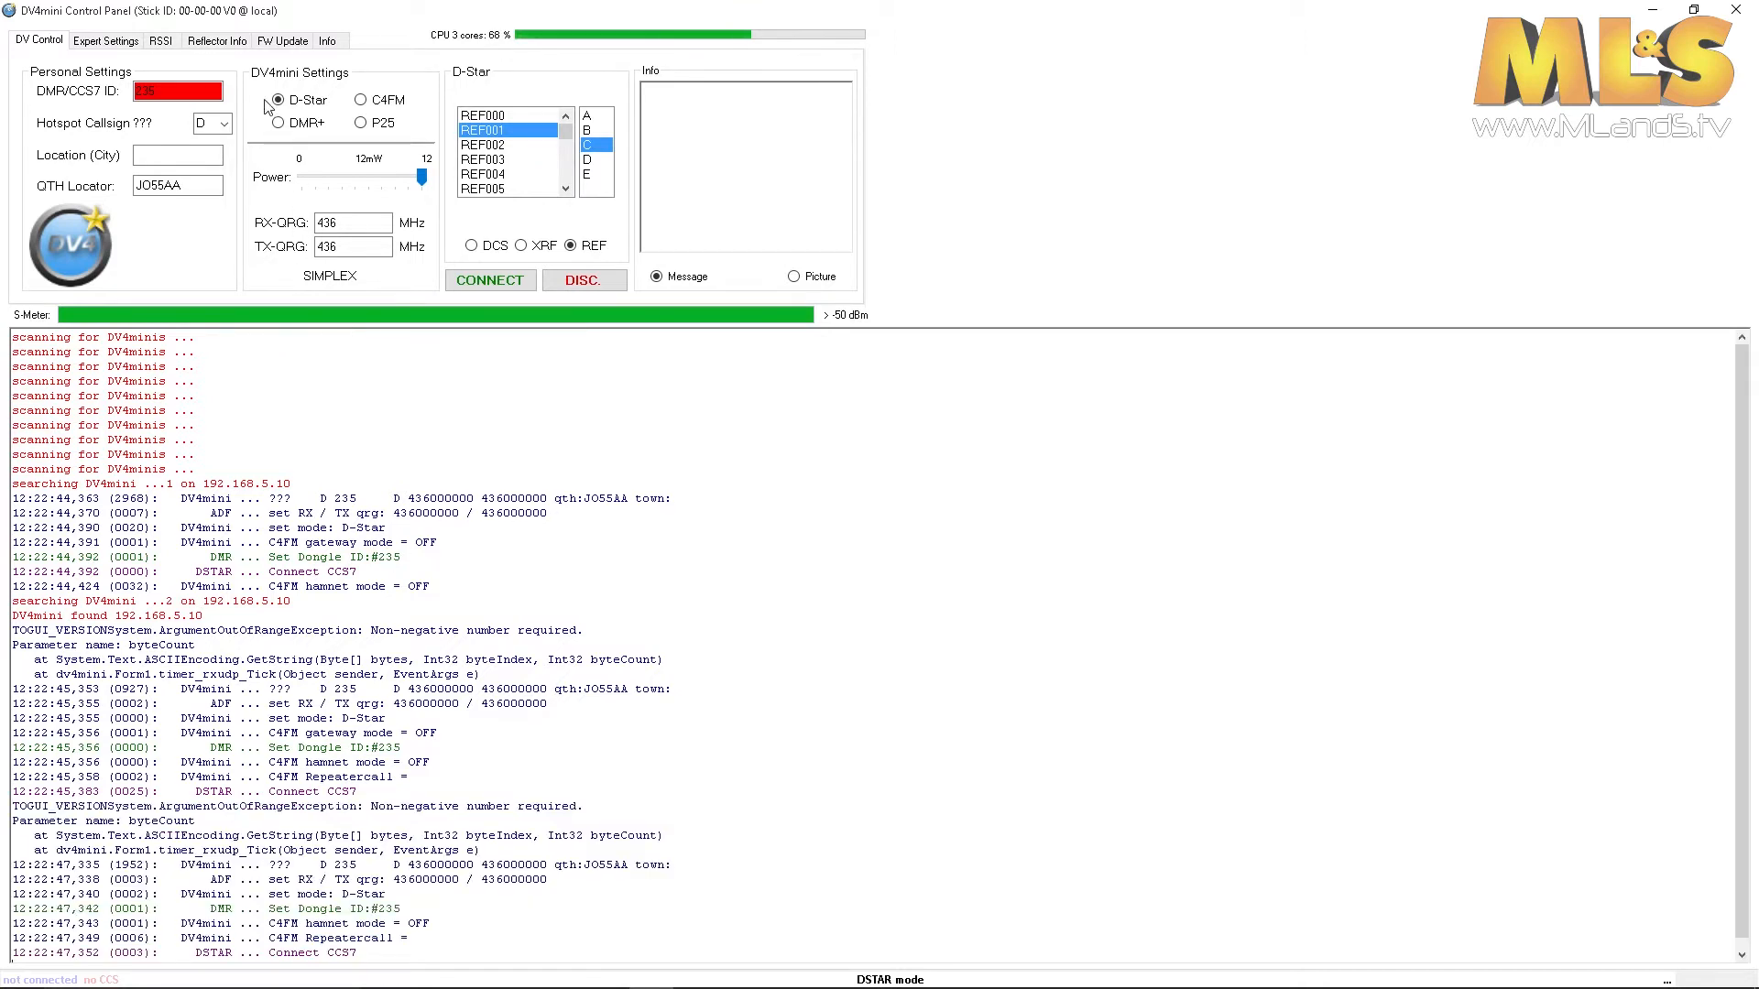
pyautogui.click(491, 281)
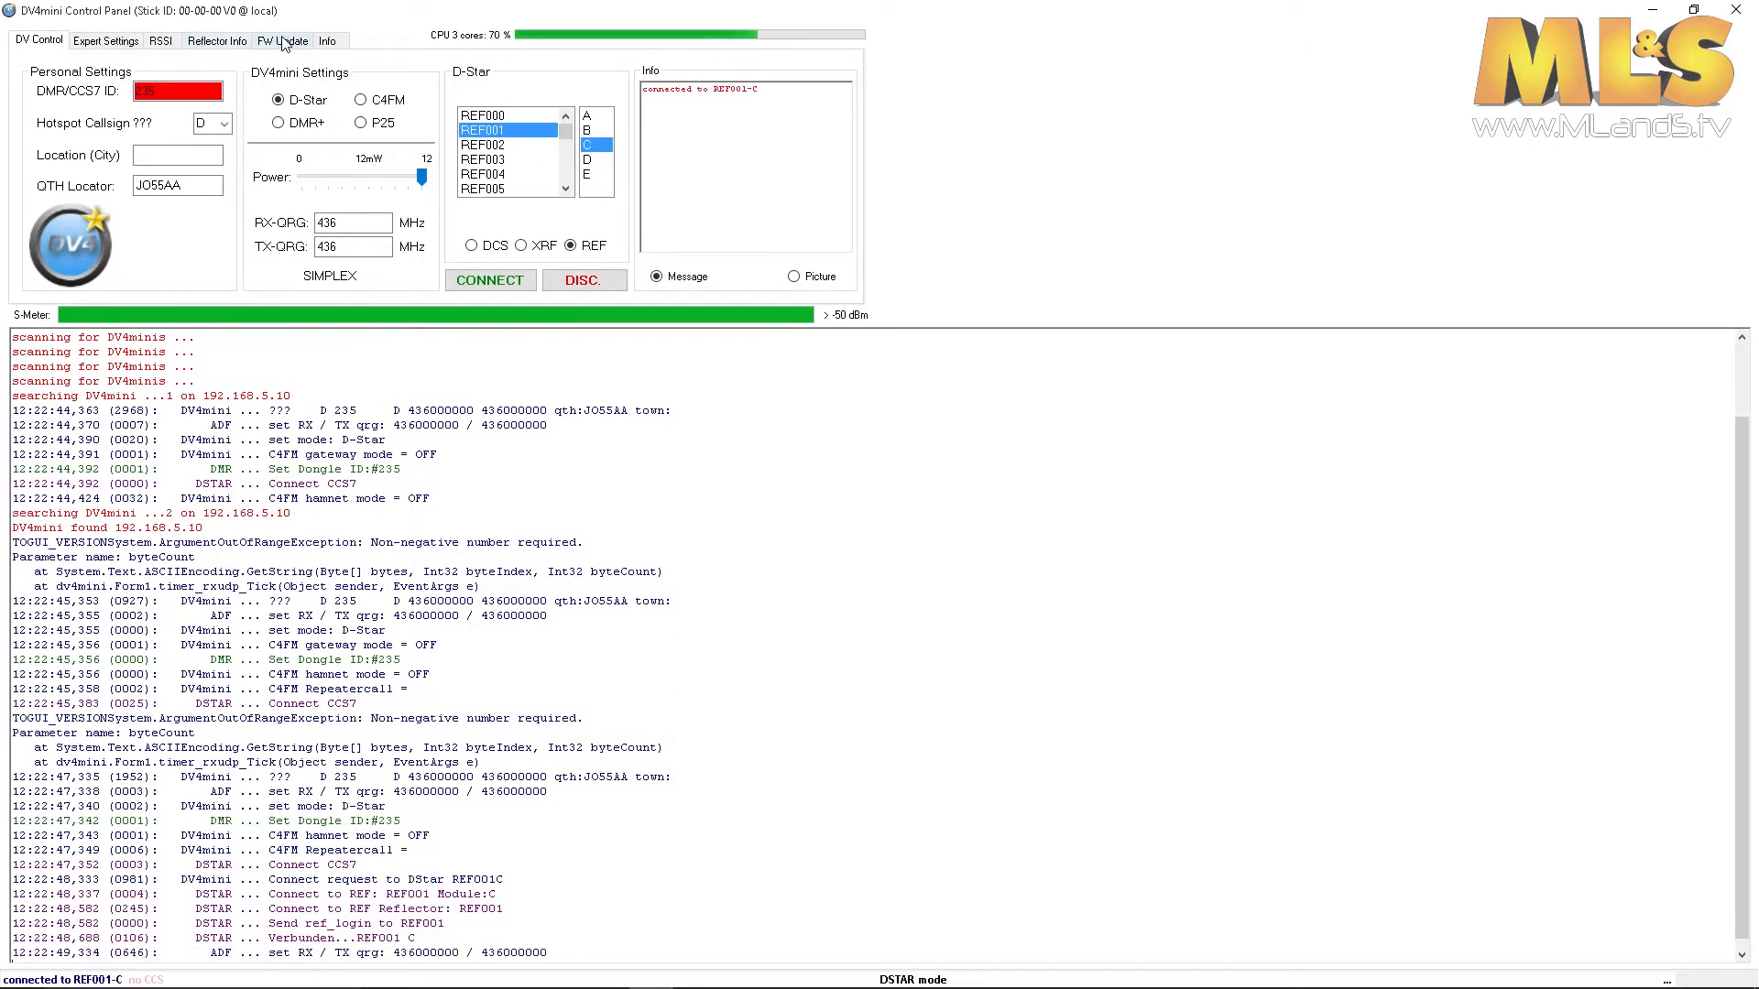
# - Start Flash Firmware from the FW Update page, bringing up the bootloader warning
pyautogui.click(283, 40)
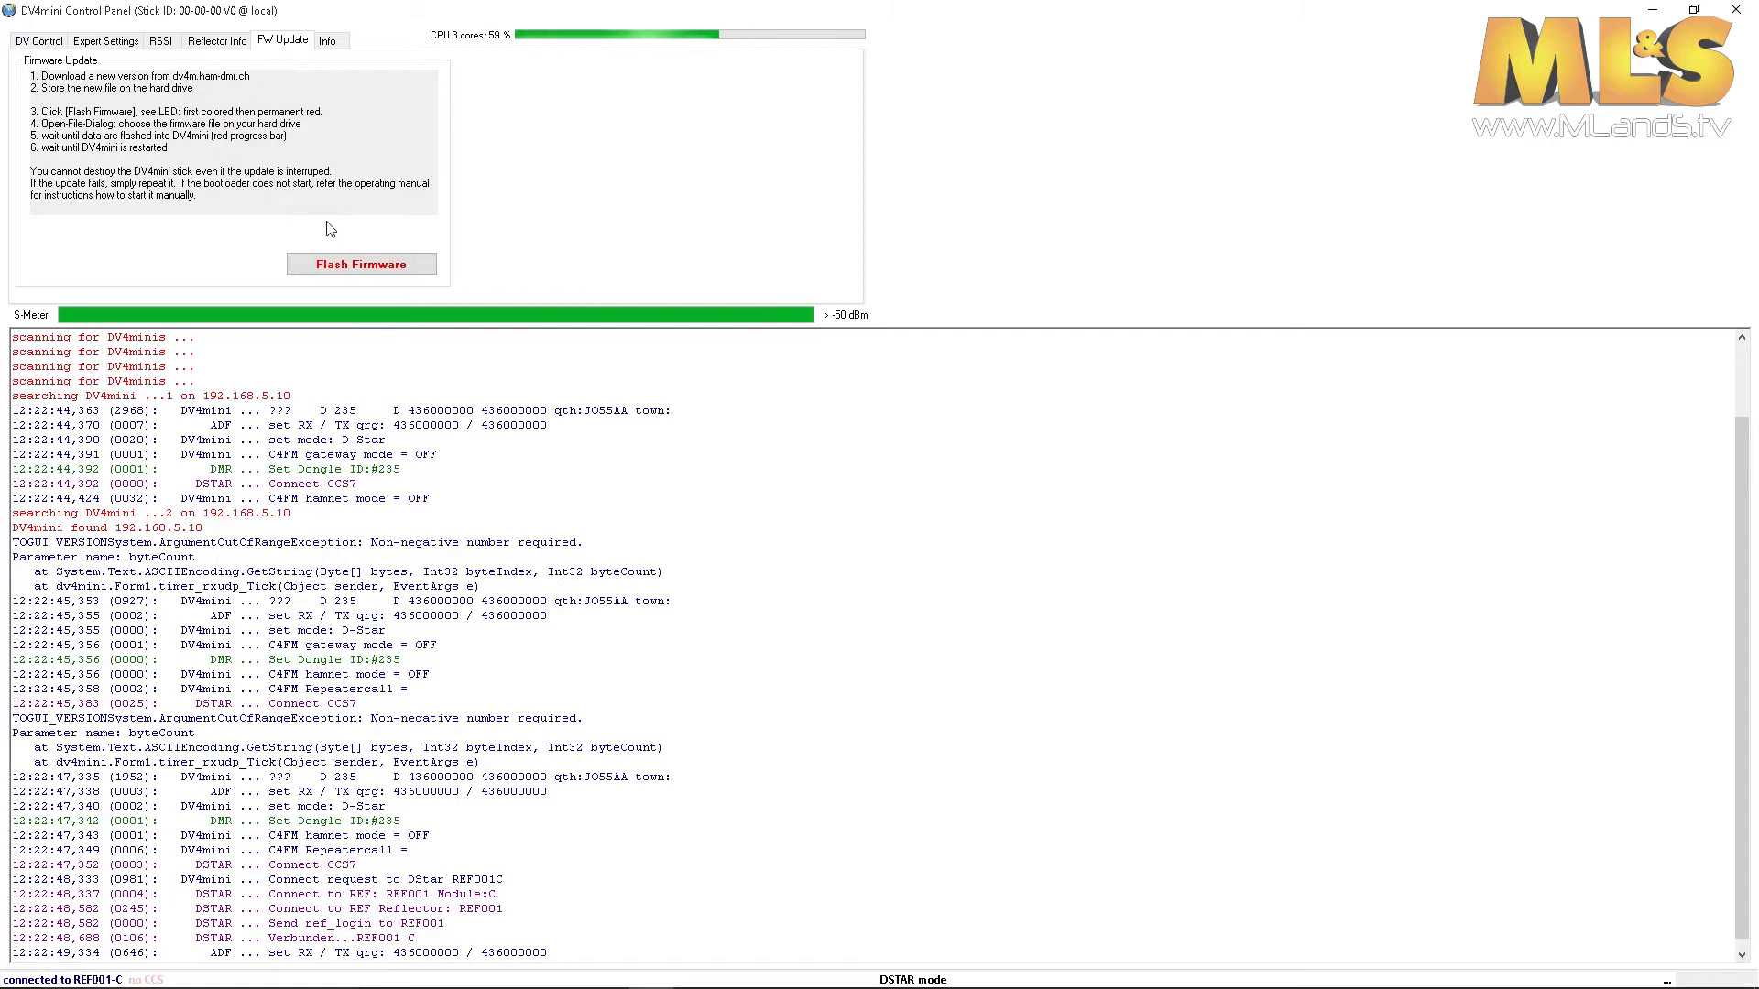
pyautogui.moveTo(361, 263)
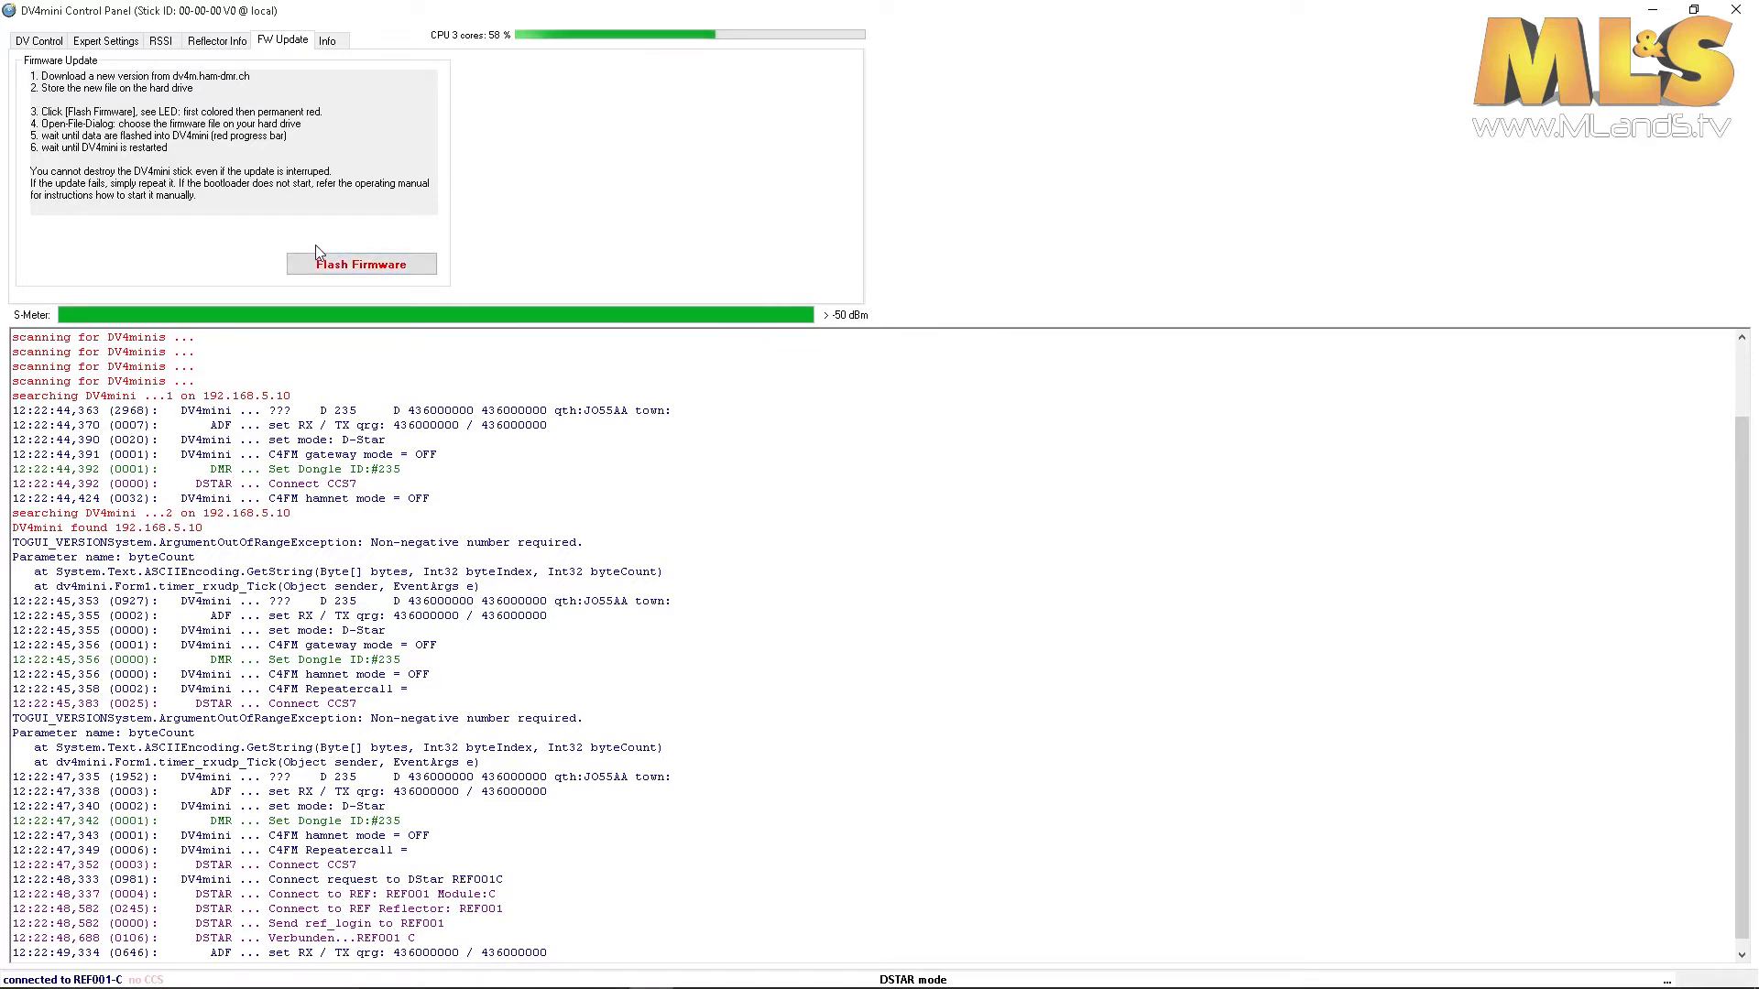
pyautogui.moveTo(363, 284)
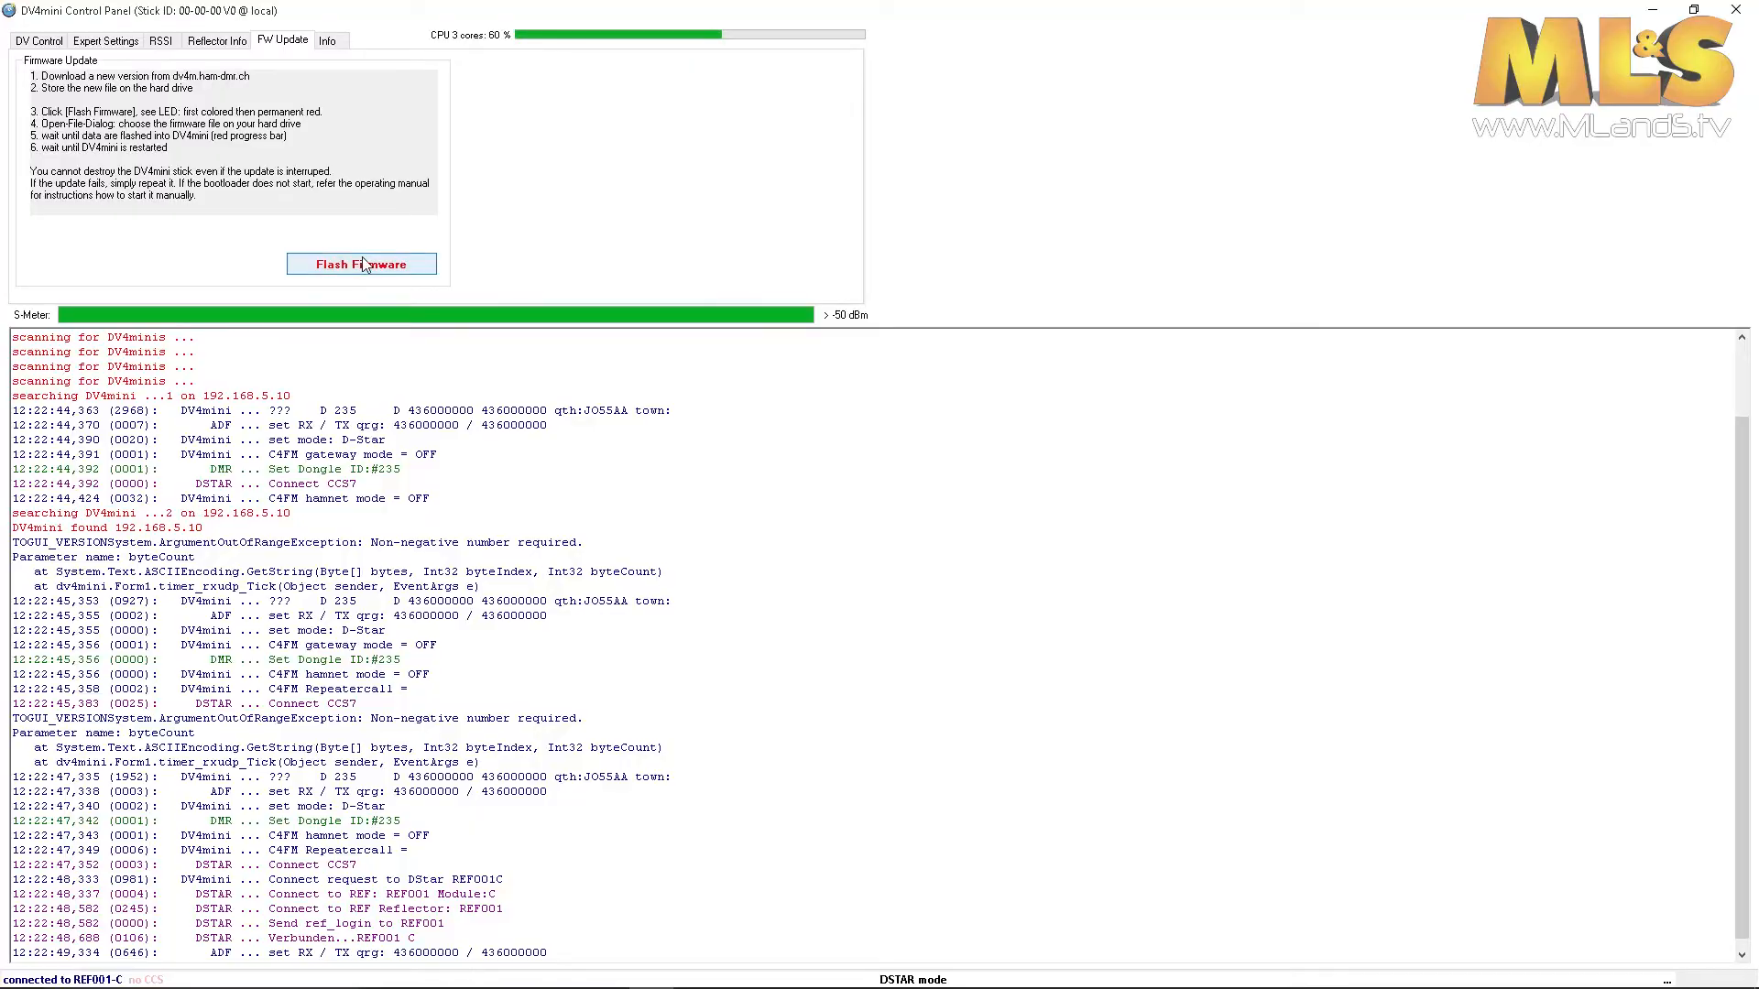
pyautogui.click(361, 264)
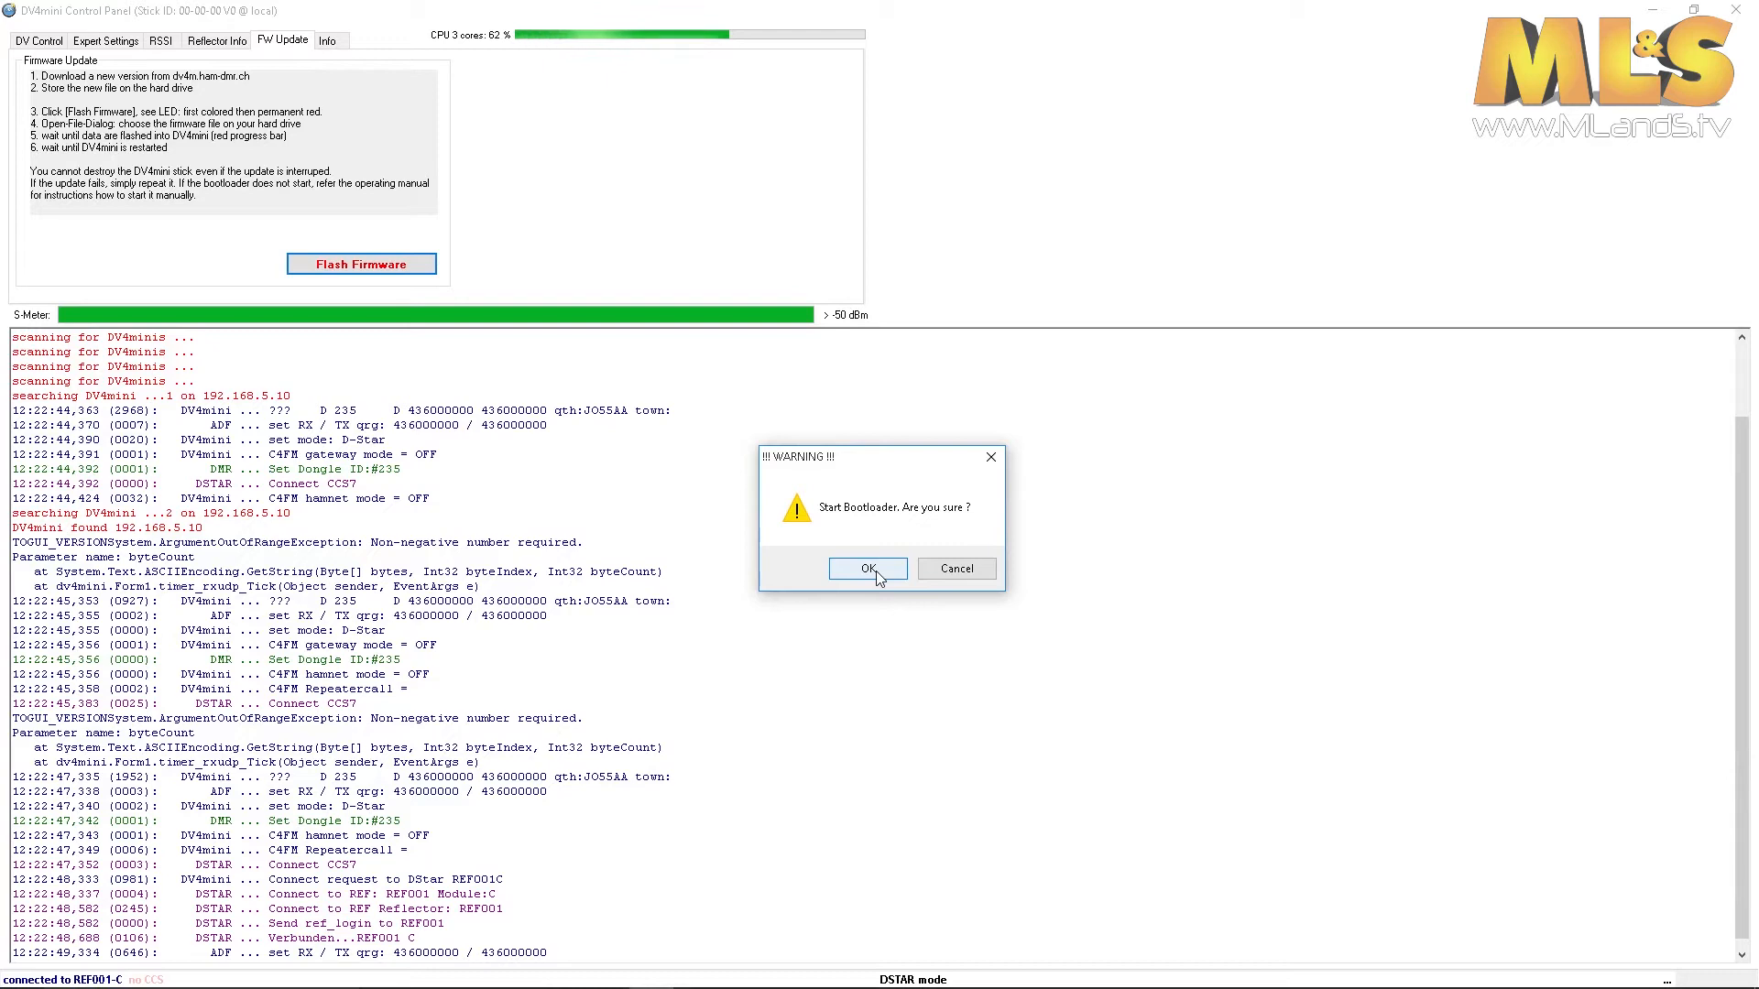
# - Confirm starting the bootloader and browse the firmware picker to the Desktop folder
pyautogui.click(869, 568)
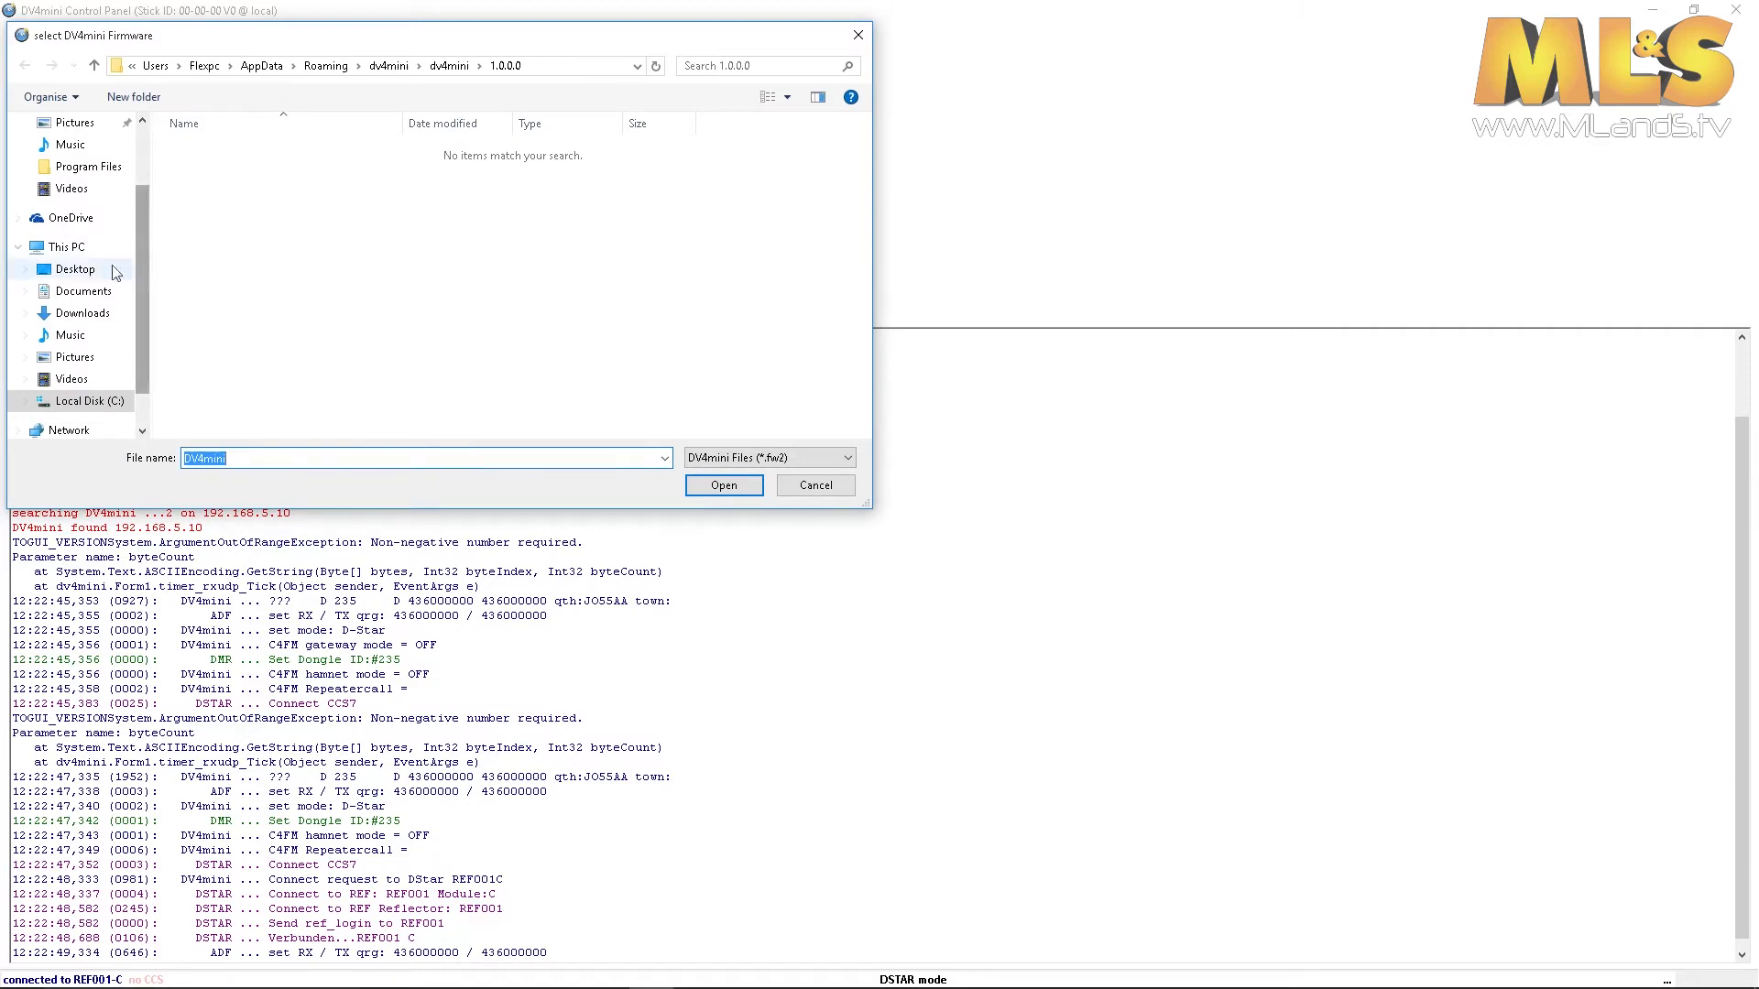
pyautogui.click(73, 267)
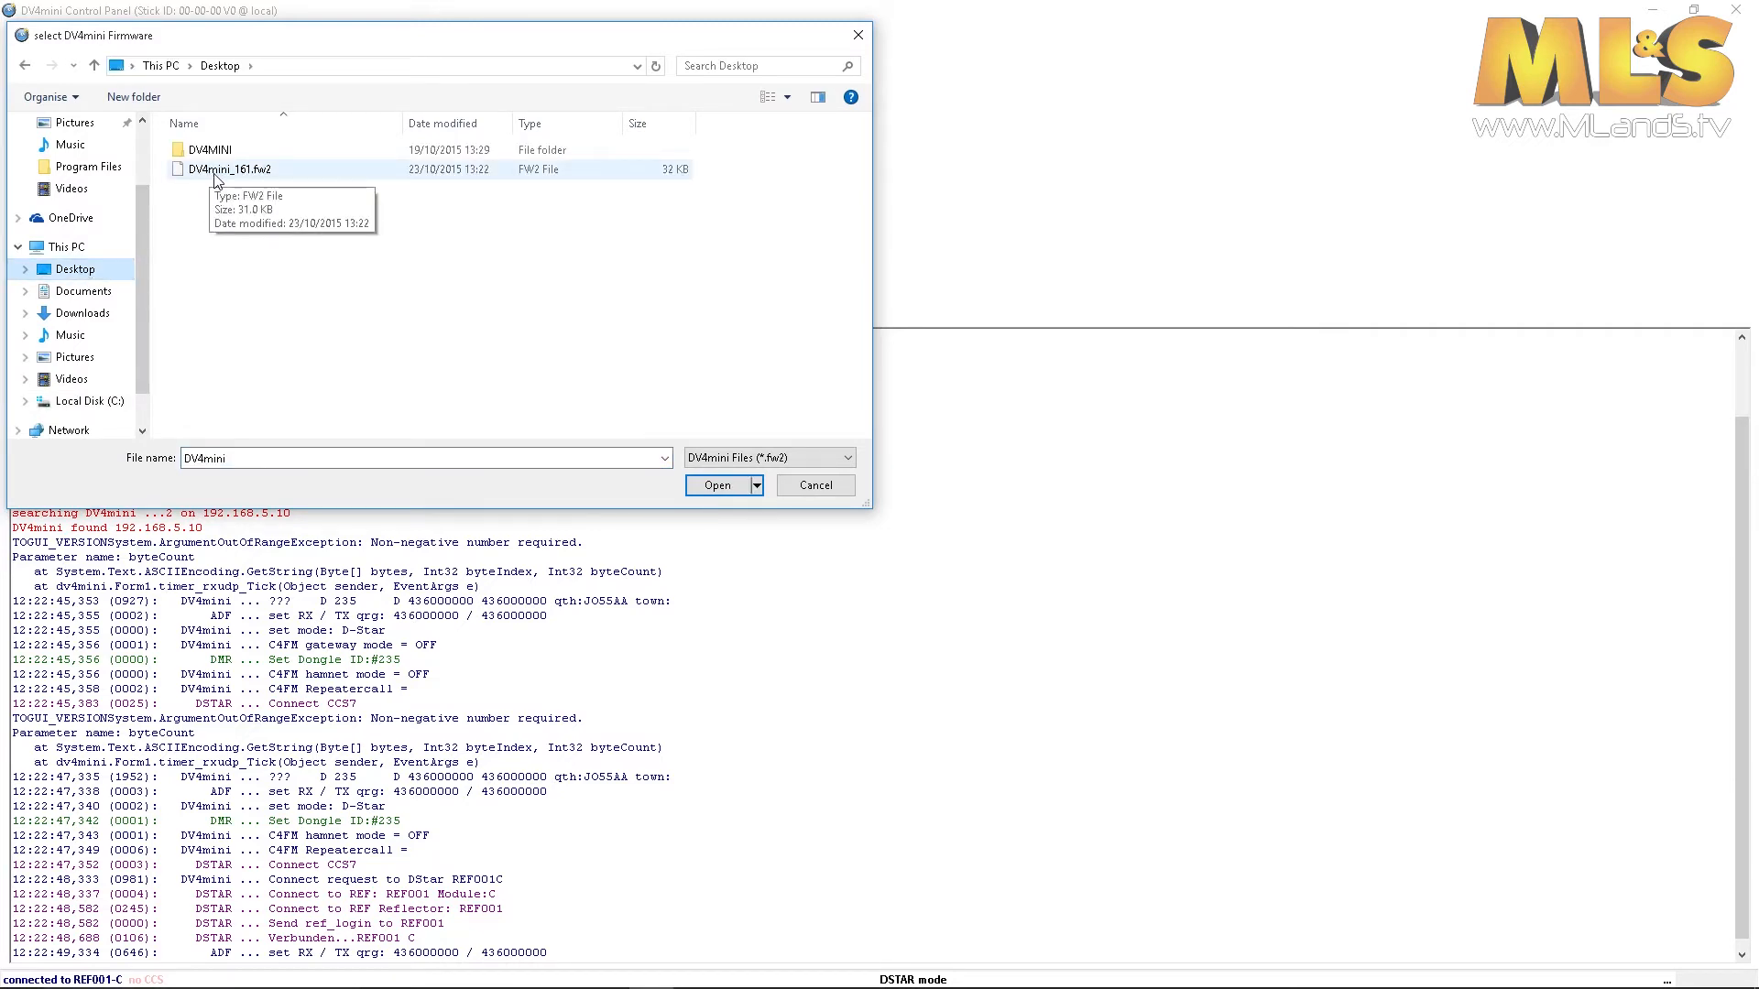
pyautogui.moveTo(237, 183)
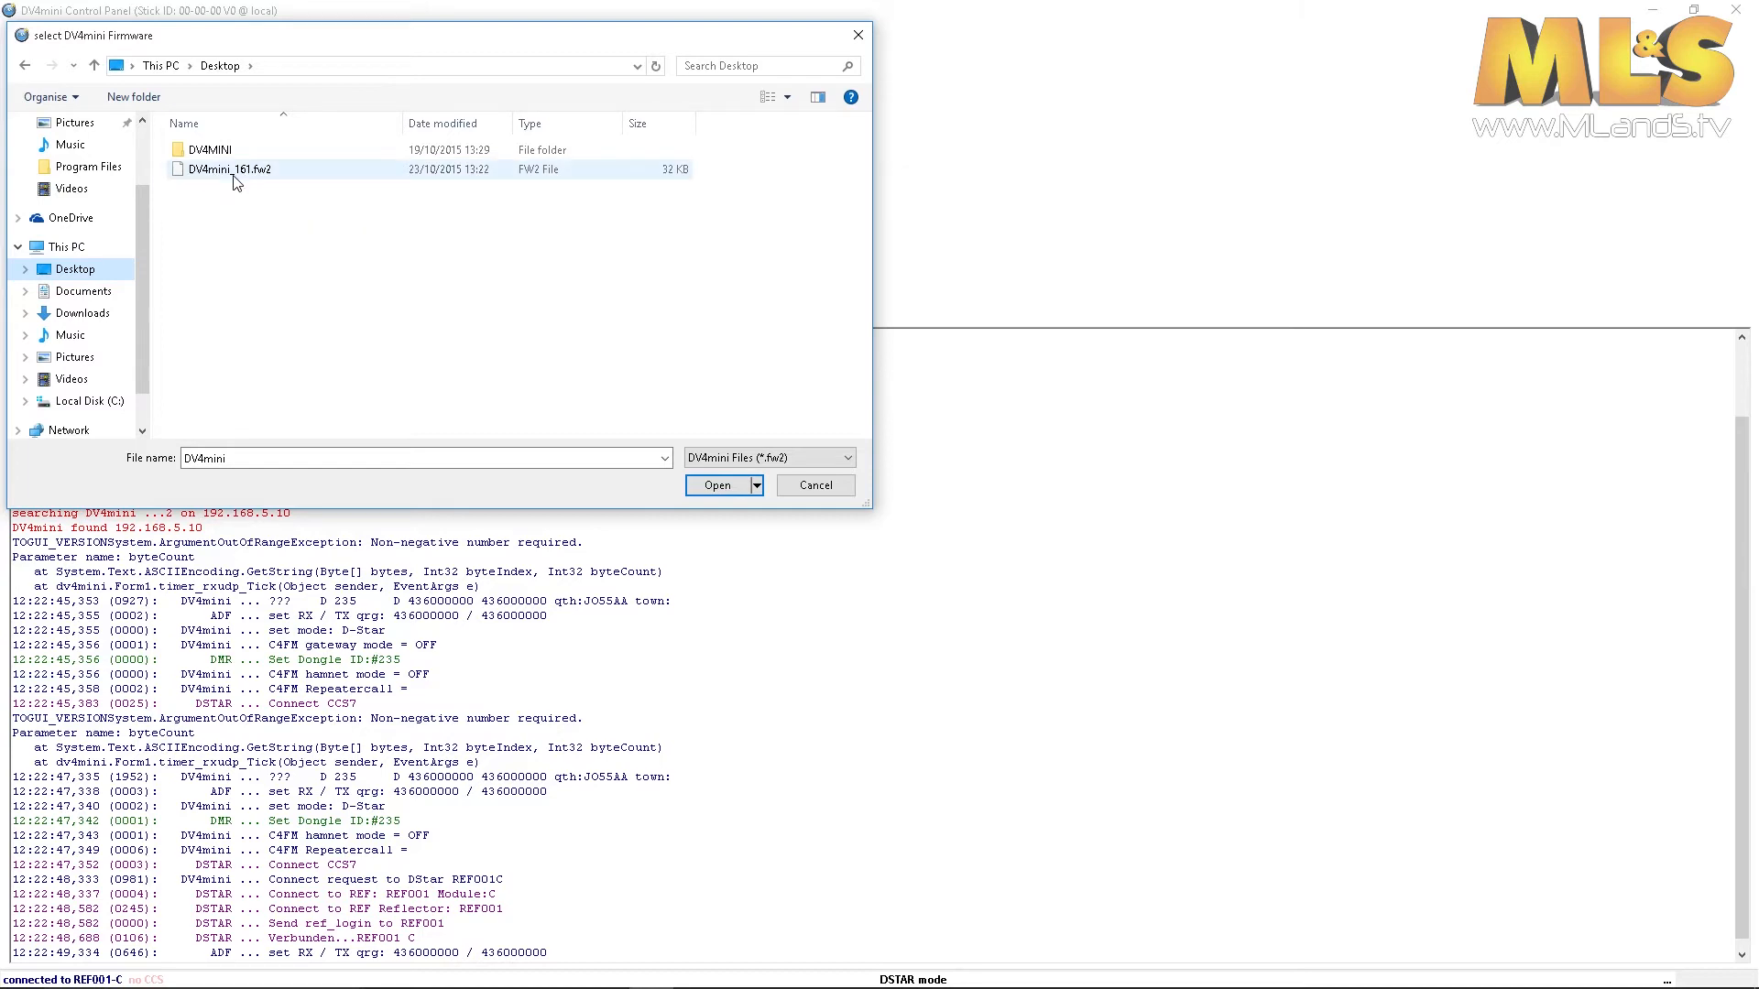
pyautogui.moveTo(227, 176)
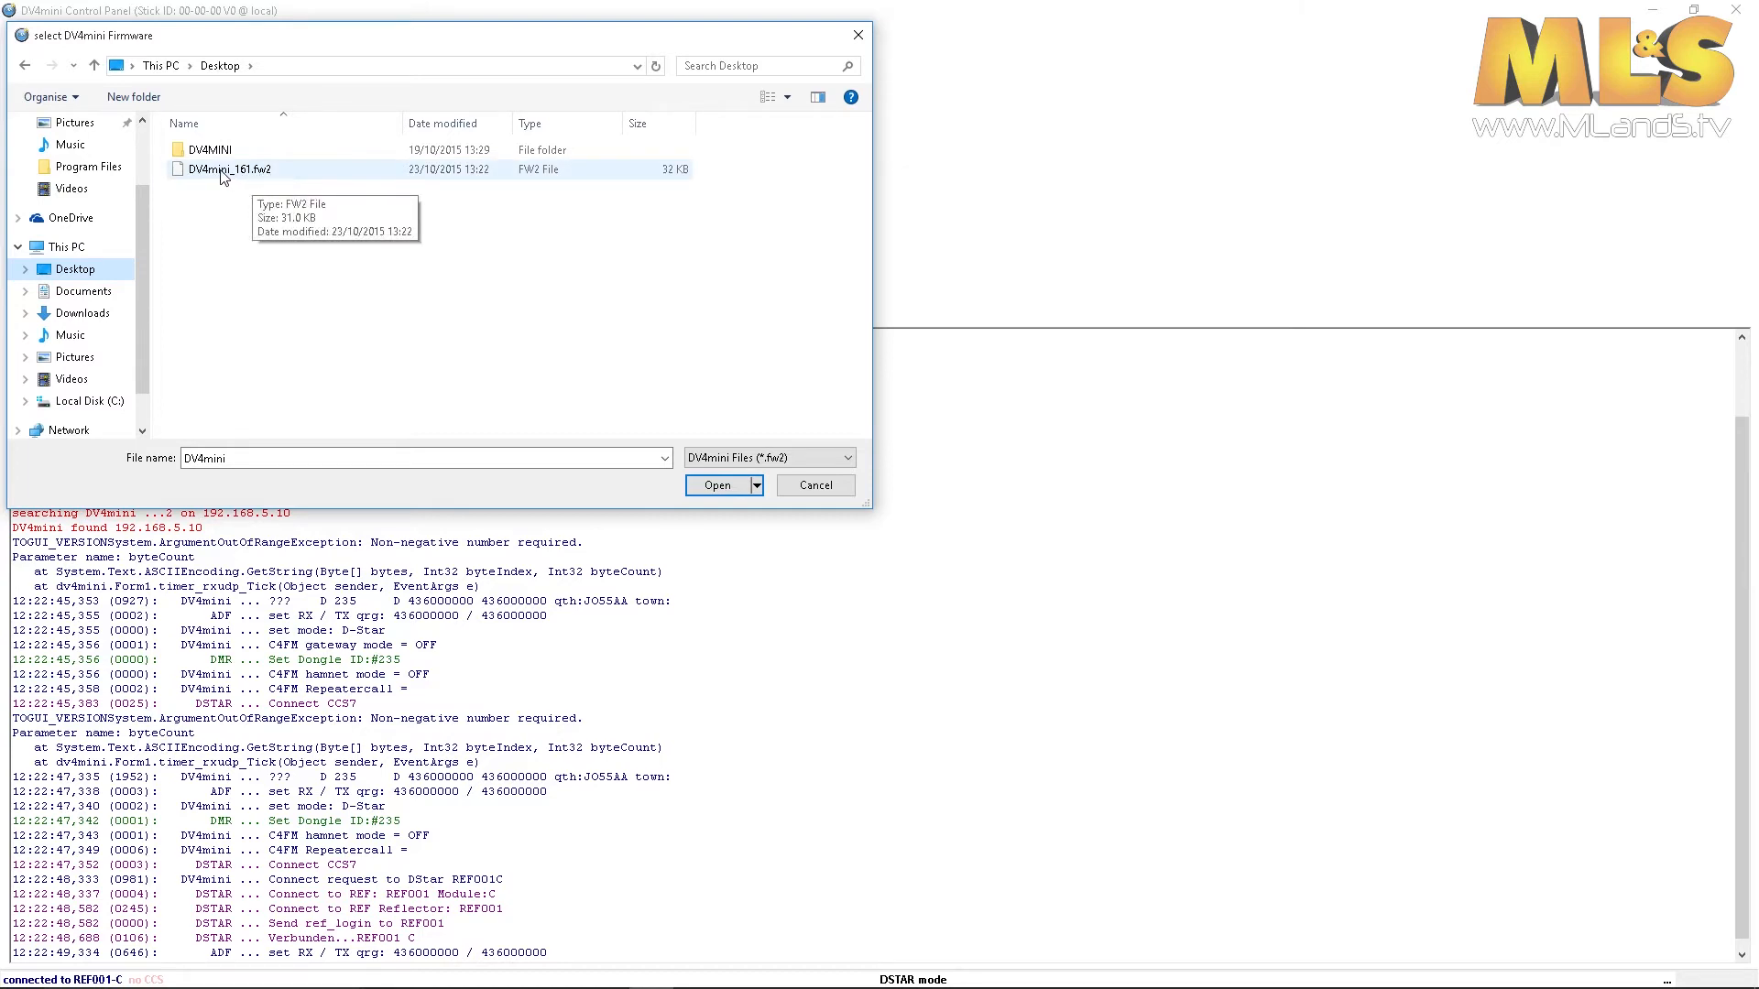
# - Flash DV4mini_161.fw2 onto the dongle and wait until the update reports finished
pyautogui.click(716, 484)
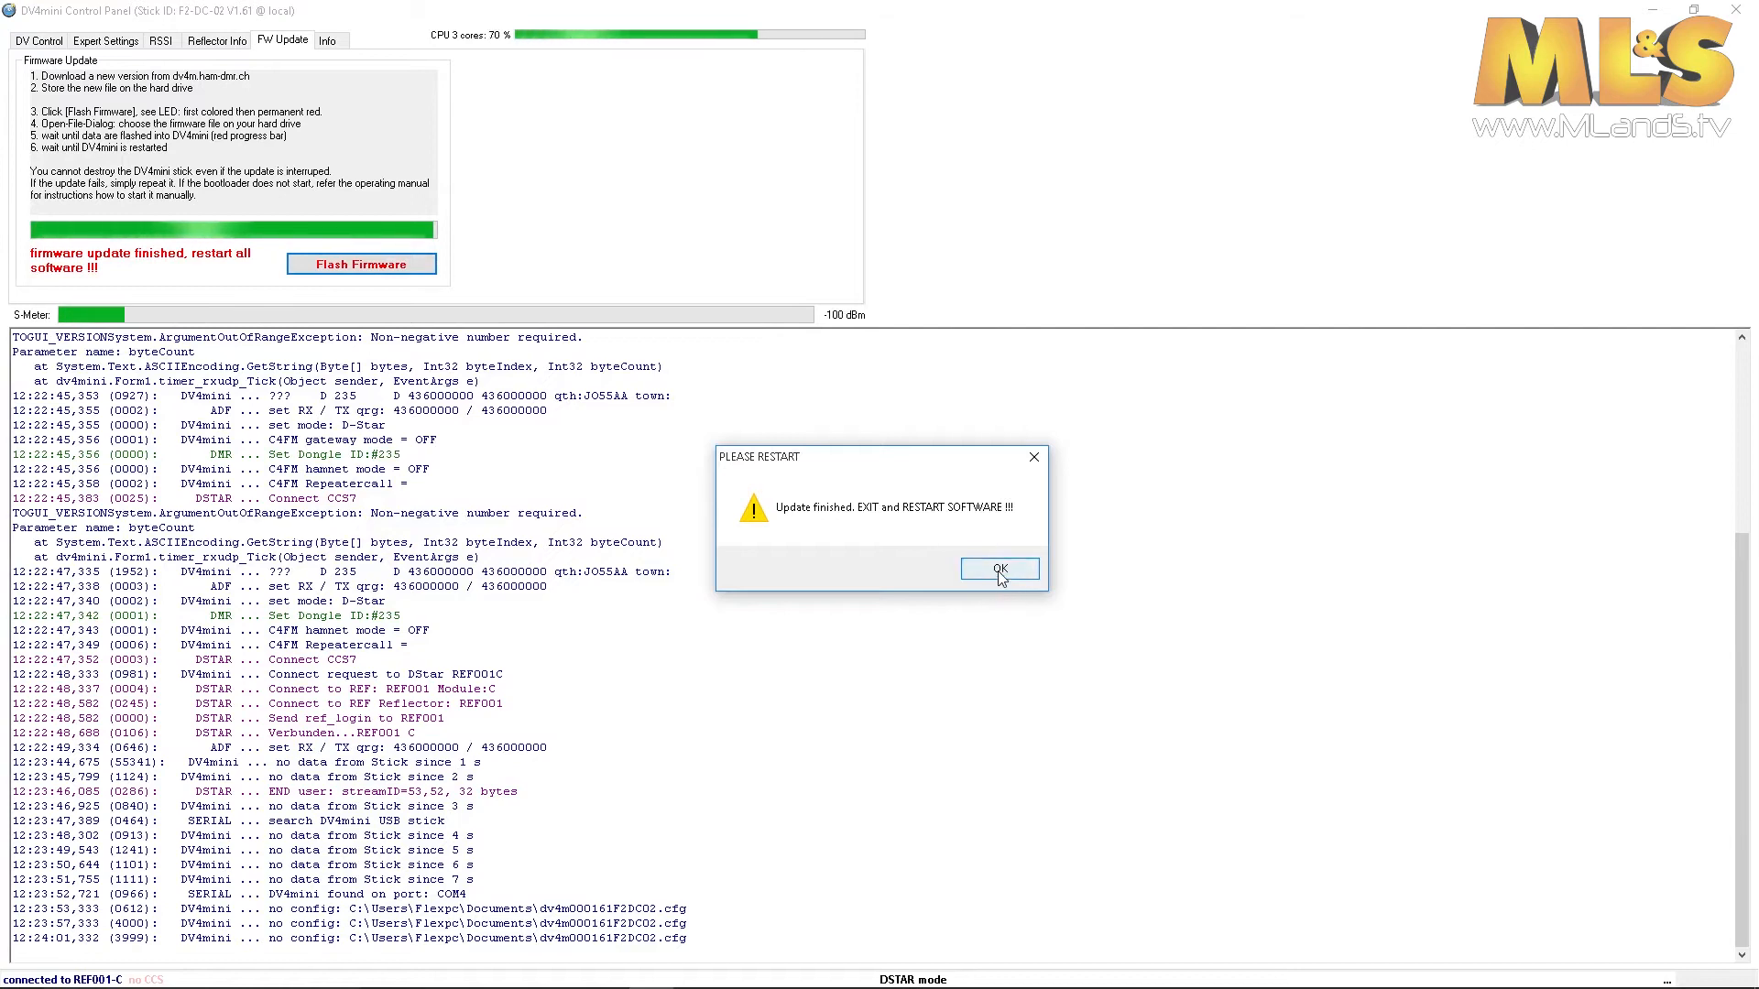
# - Dismiss the PLEASE RESTART notice and relaunch DV4mini from its desktop icon
pyautogui.click(1000, 568)
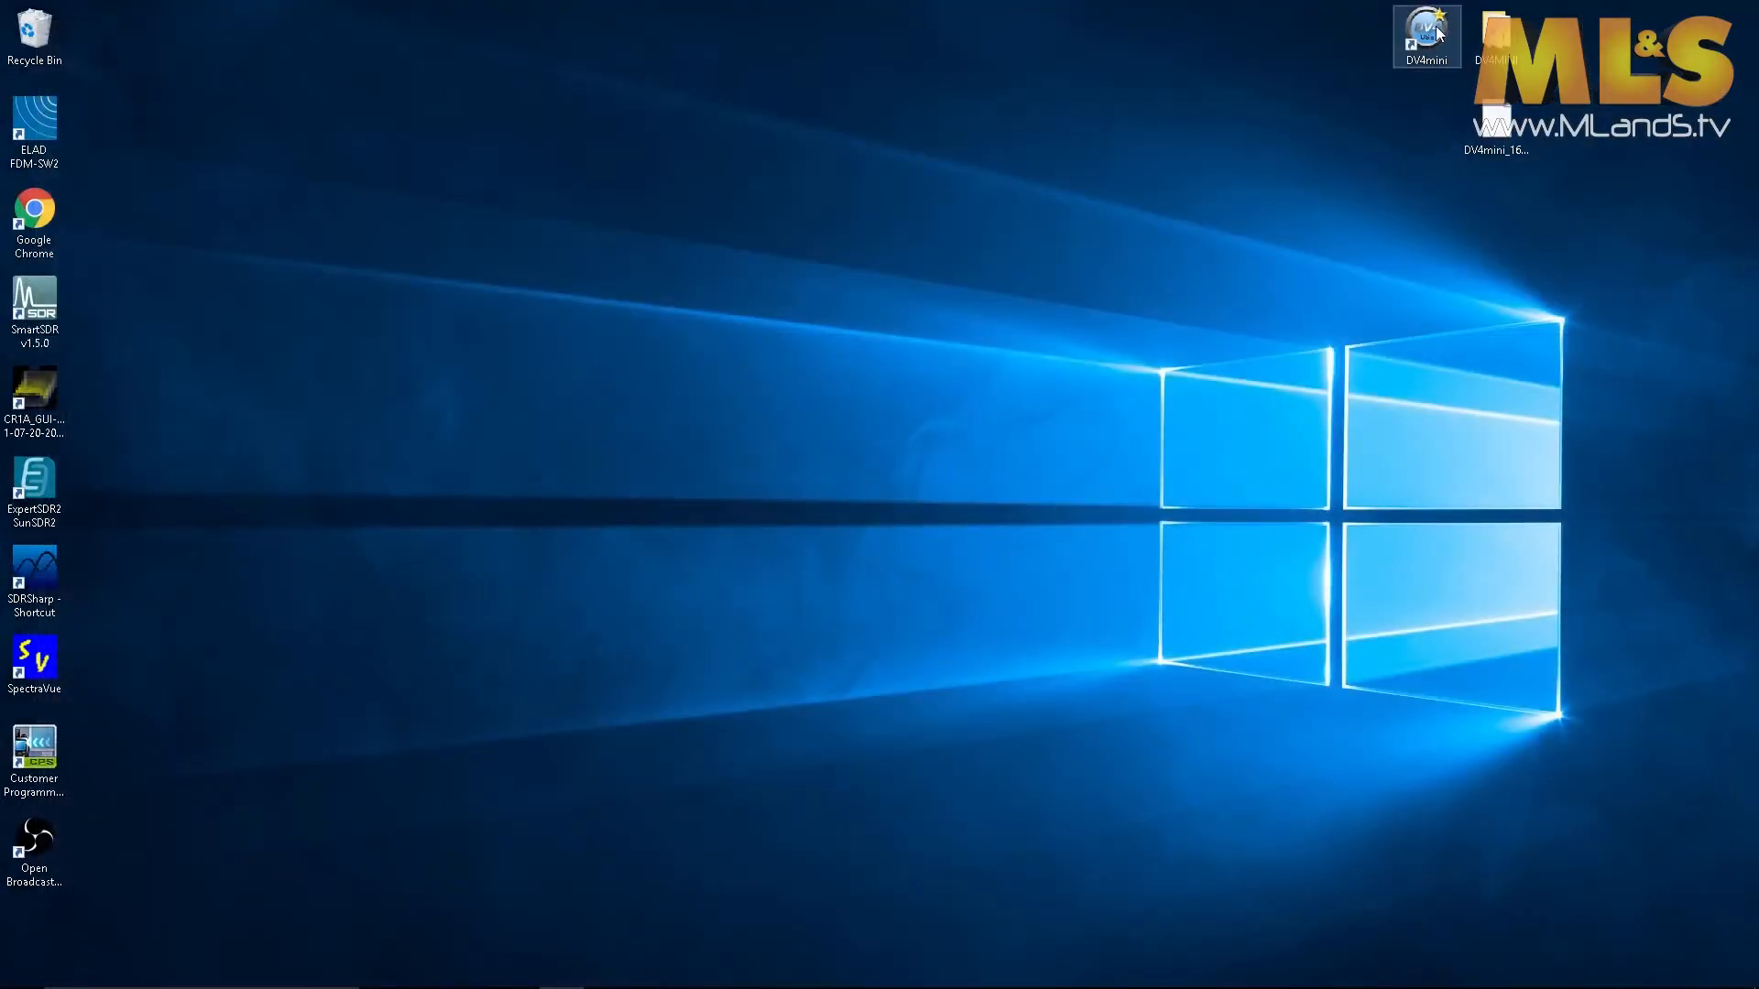
pyautogui.doubleClick(1426, 33)
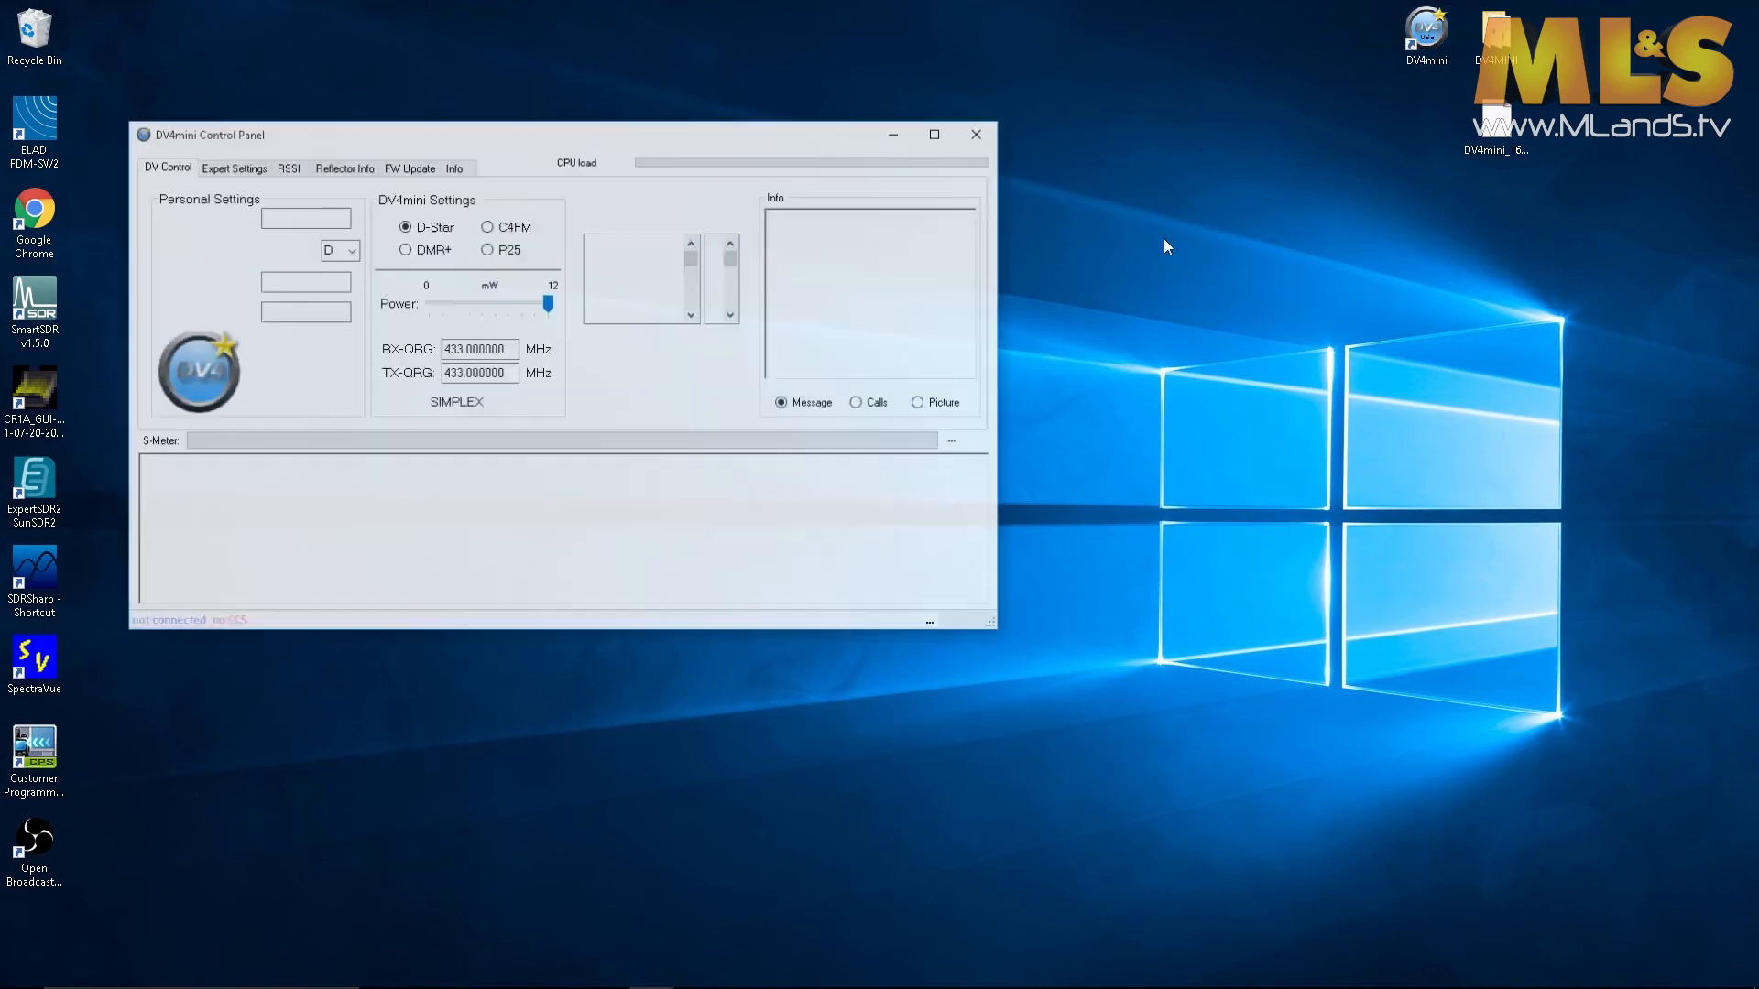